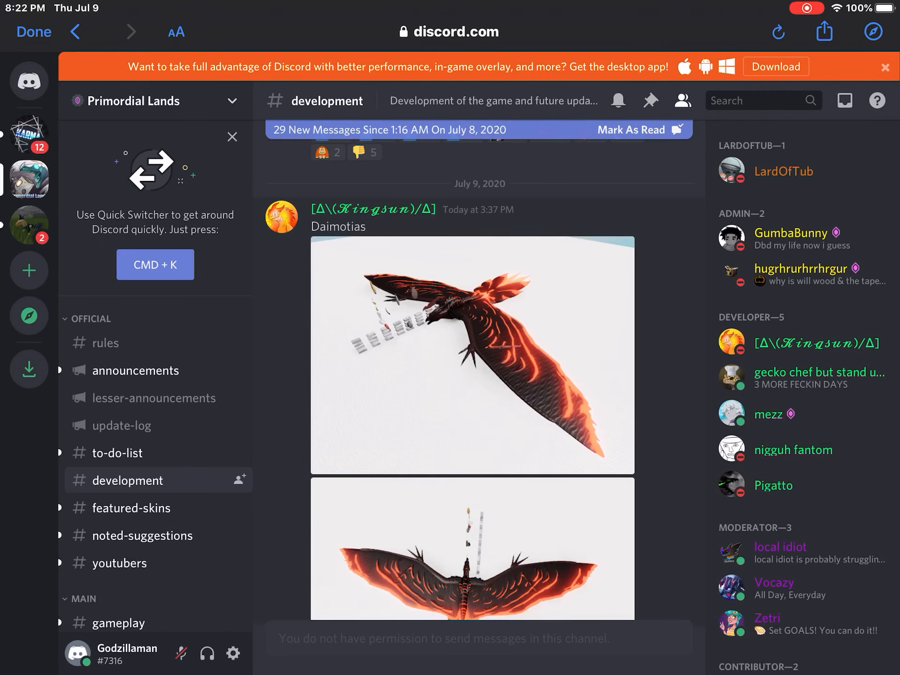
Scroll through #development replies past the Daimotias preview to the pink creature post priced 100,001 amber
scroll("down", 3)
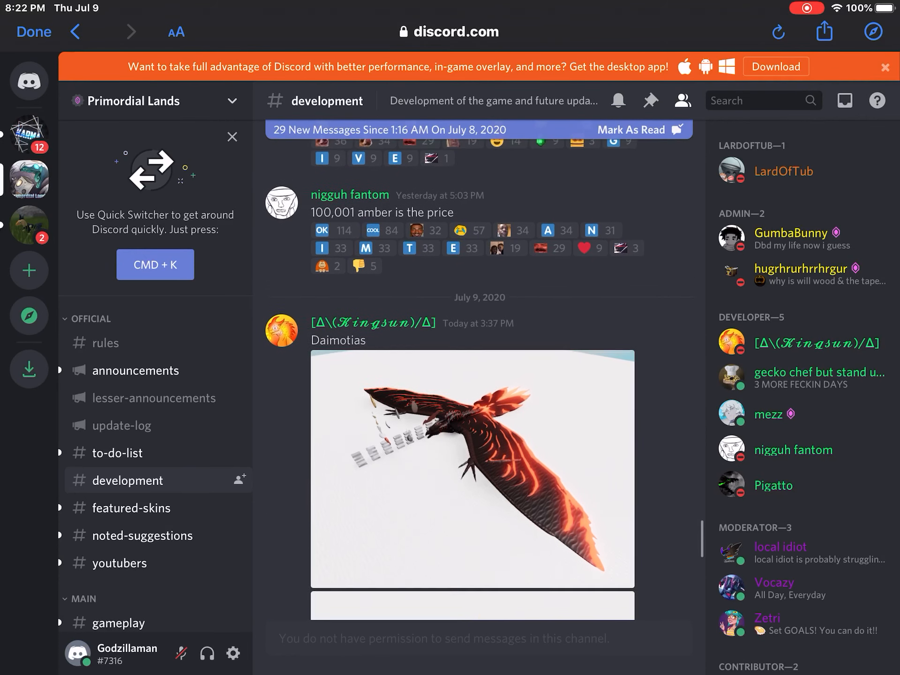
scroll("down", 3)
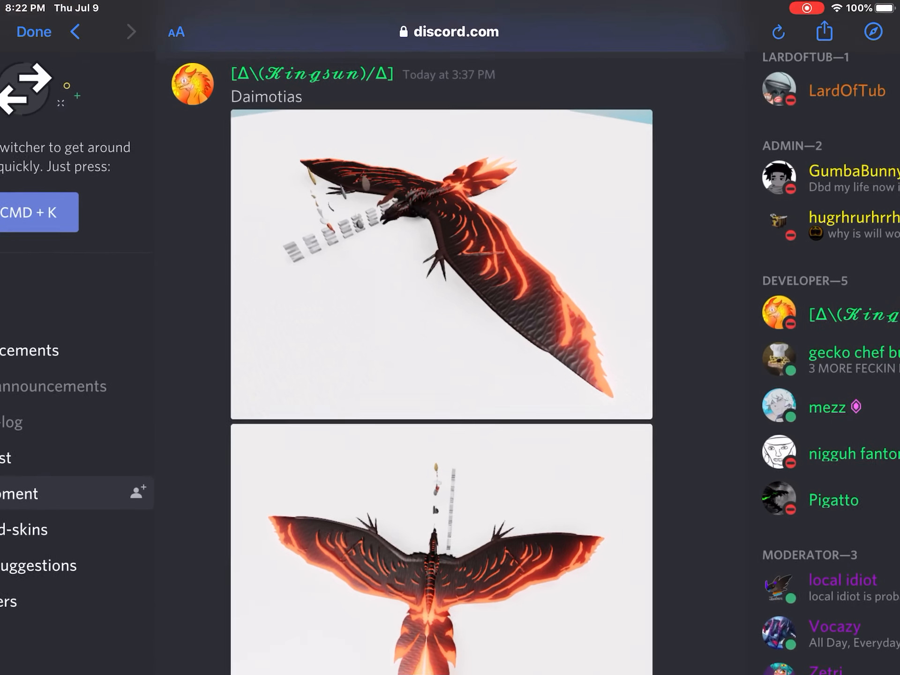
scroll("down", 3)
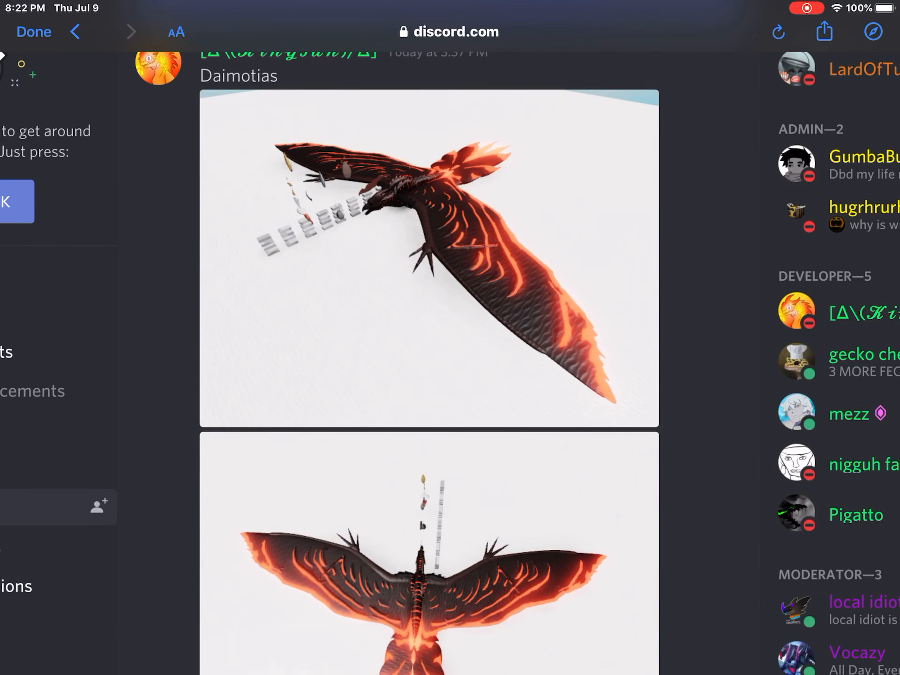
scroll("down", 3)
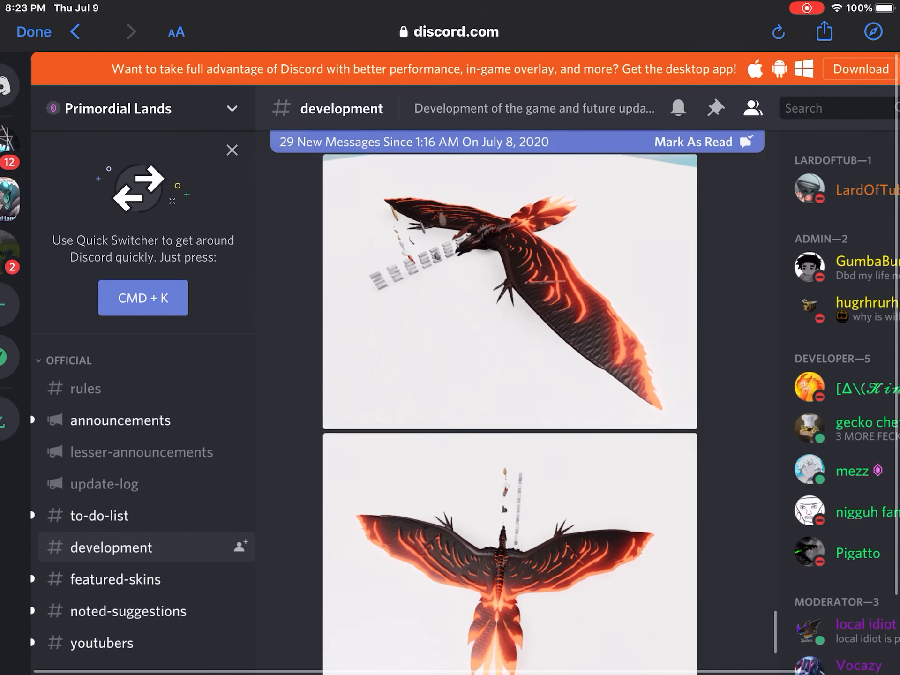
scroll("down", 3)
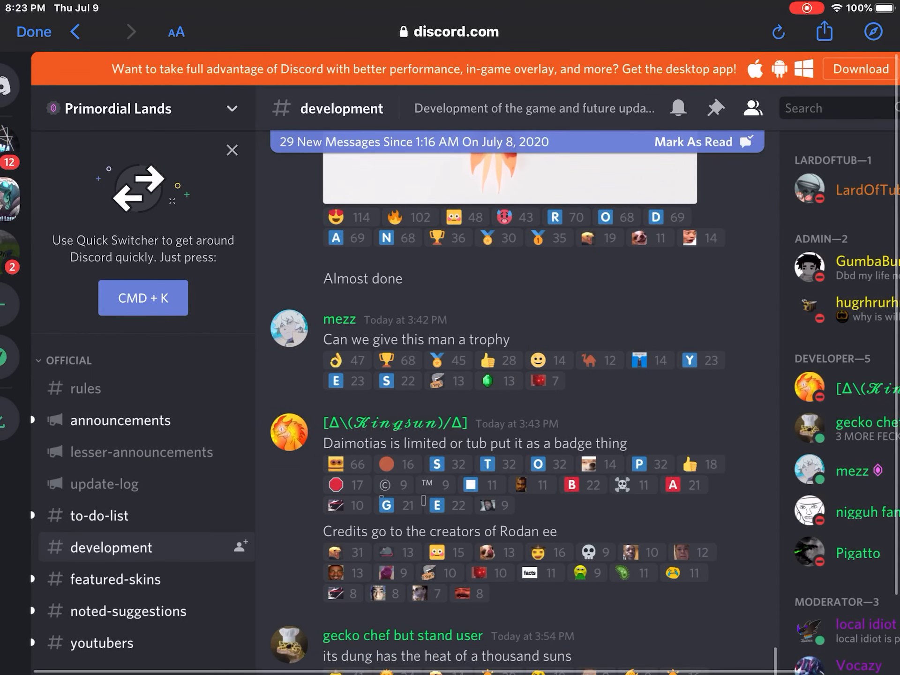
scroll("down", 3)
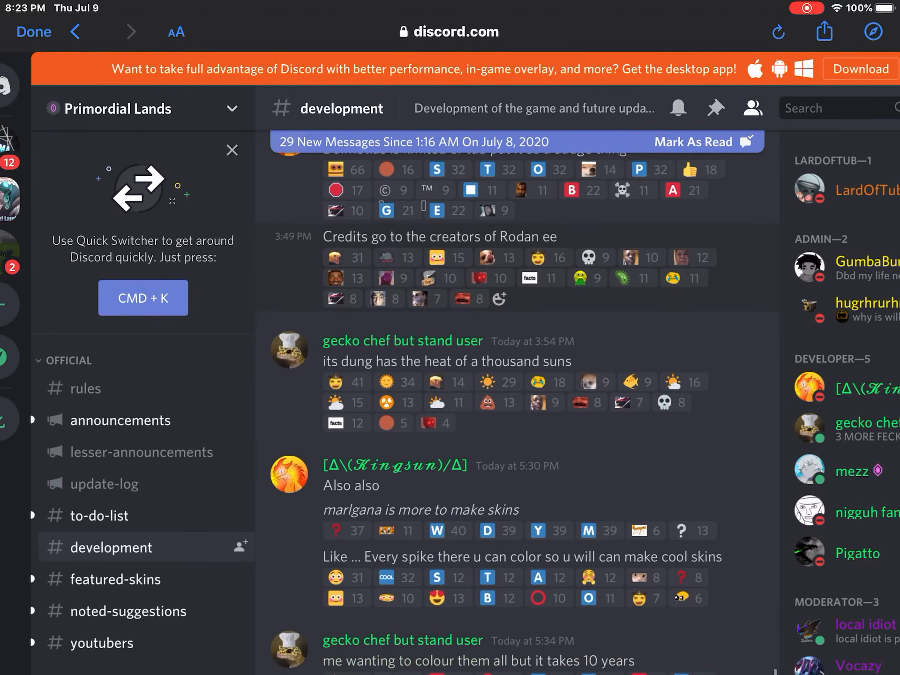
scroll("down", 3)
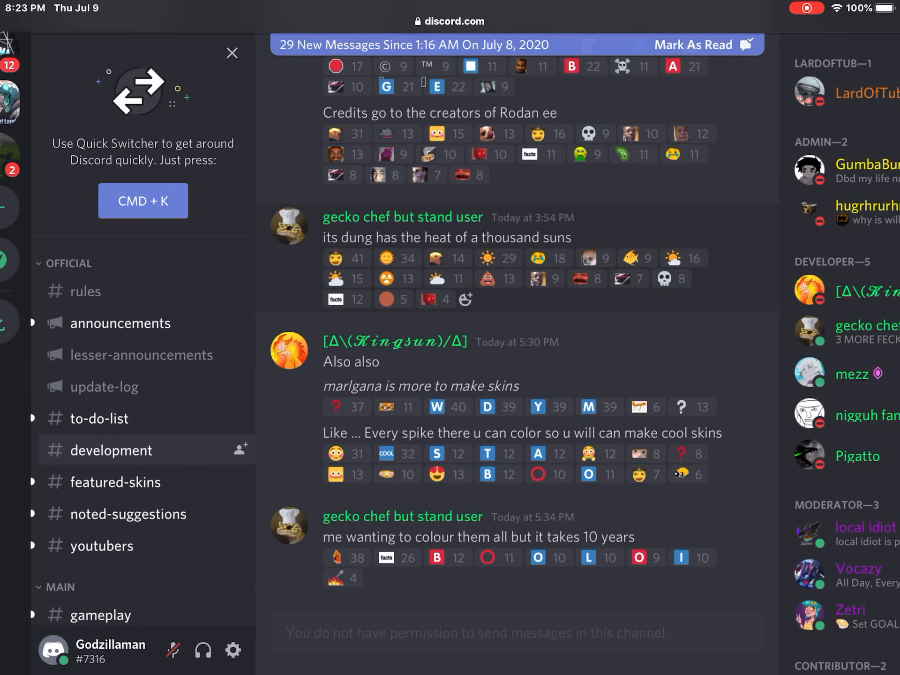
scroll("down", 3)
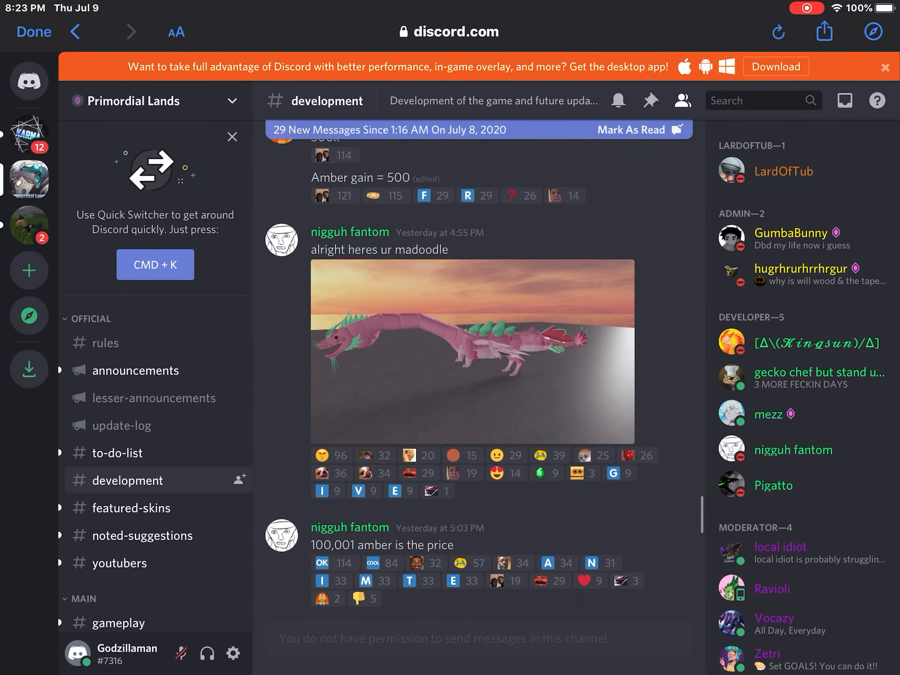
Scroll #development past the green dinosaur and Orcalodon posts to the 06/28/2020 messages
scroll("down", 3)
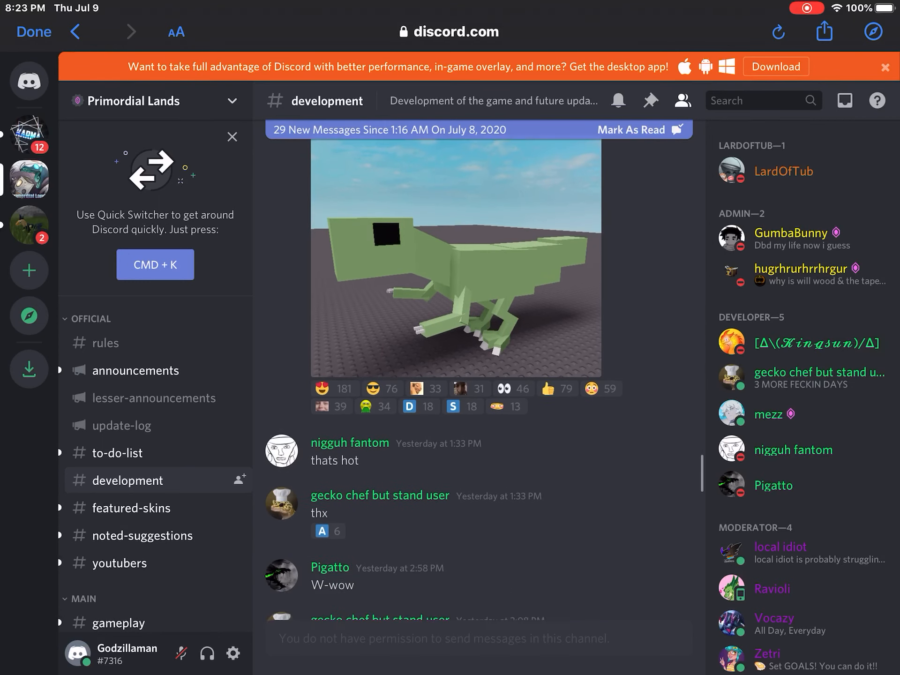
scroll("down", 3)
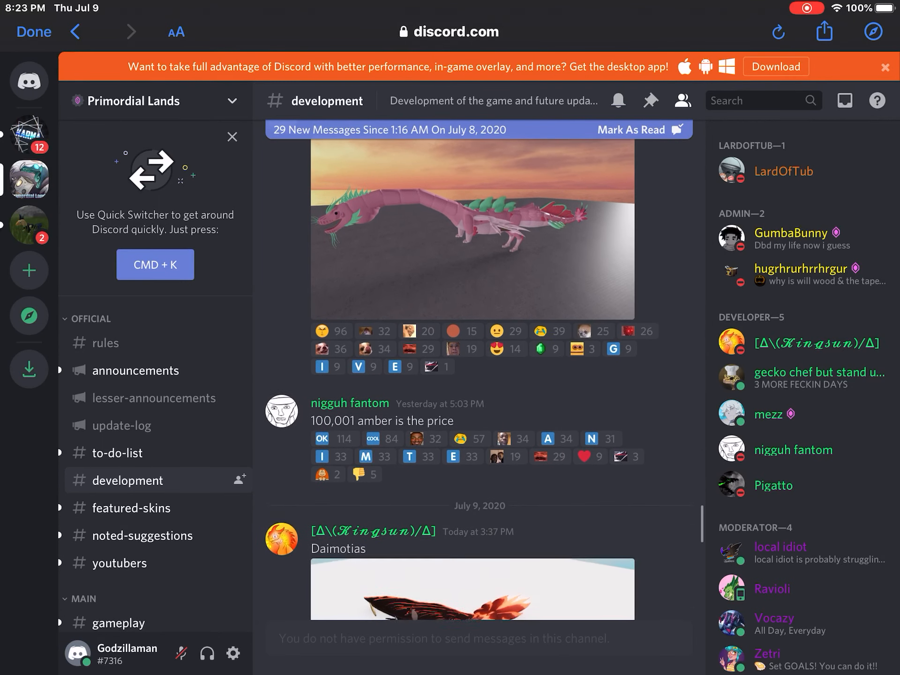
scroll("down", 3)
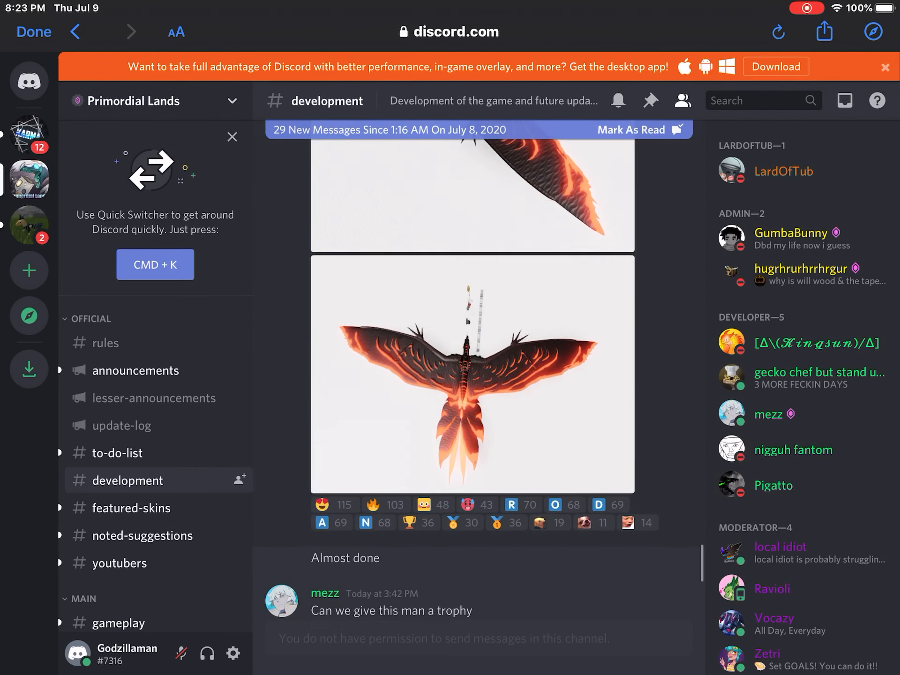
scroll("down", 3)
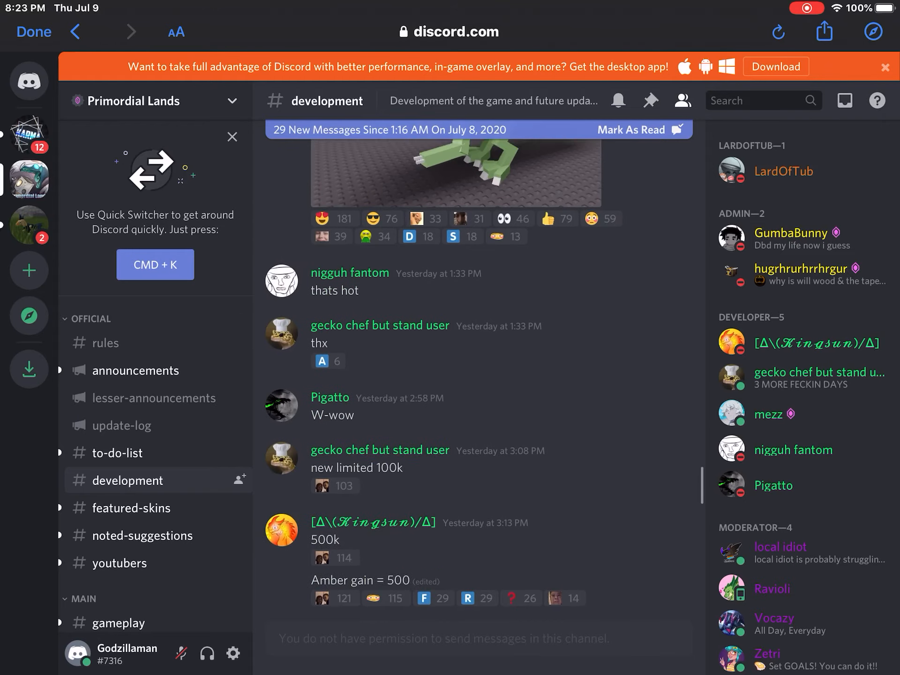
scroll("down", 3)
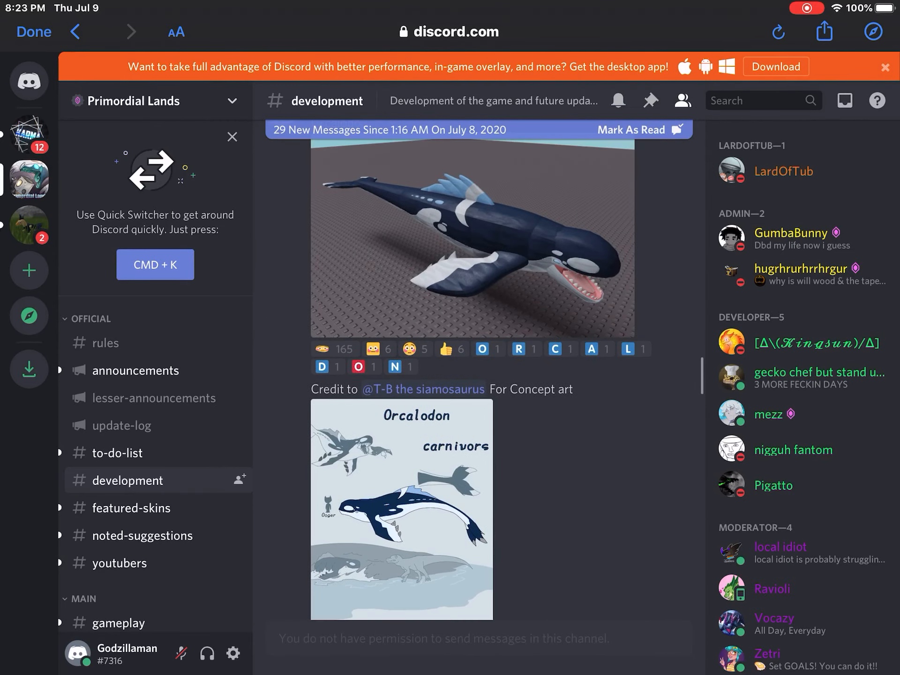
scroll("down", 3)
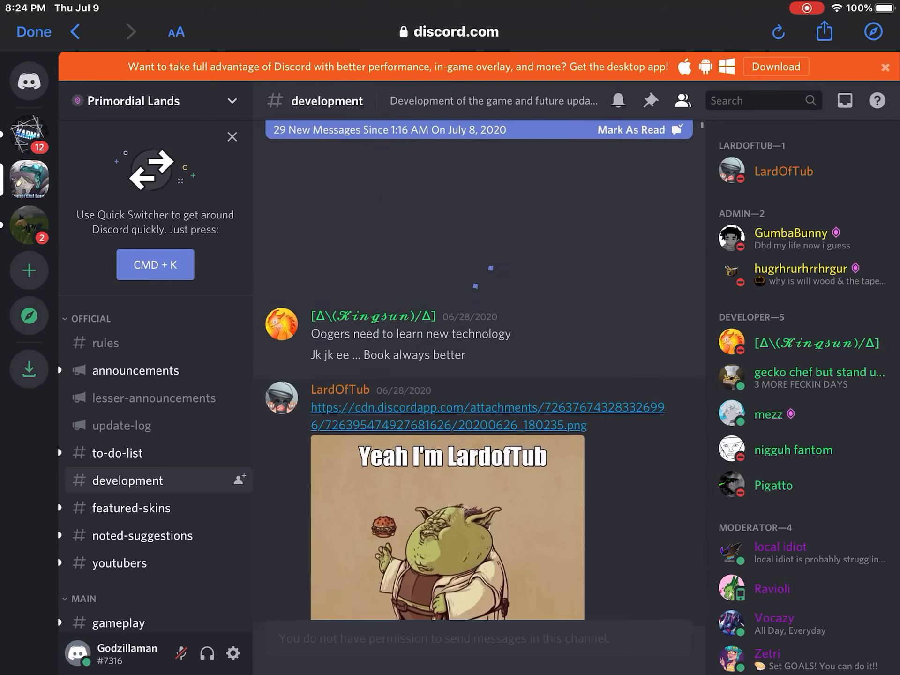
Scroll past the angler and Canithi previews, then switch to #lesser-announcements
scroll("down", 3)
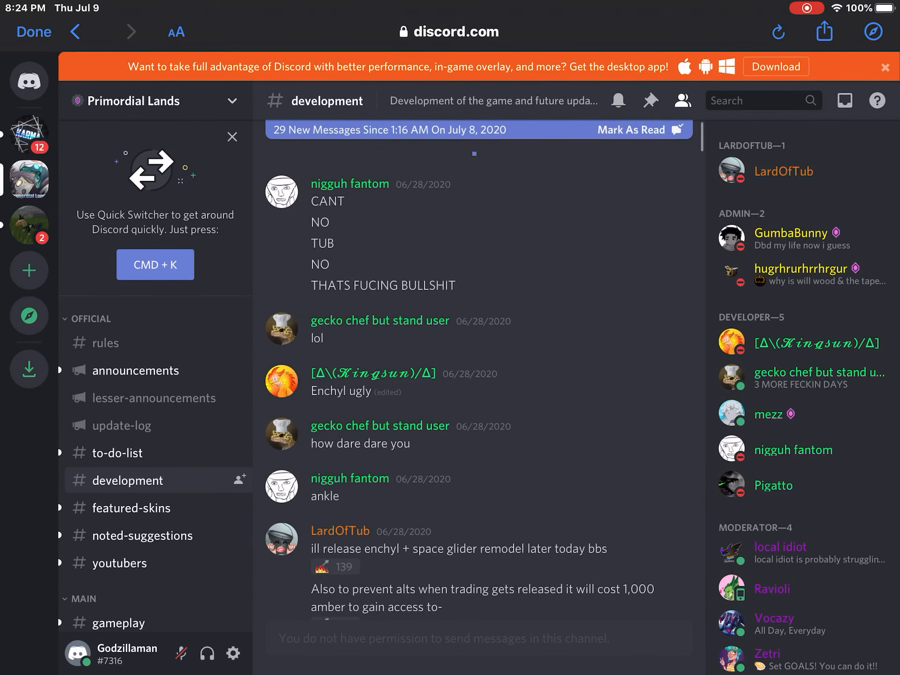
scroll("down", 3)
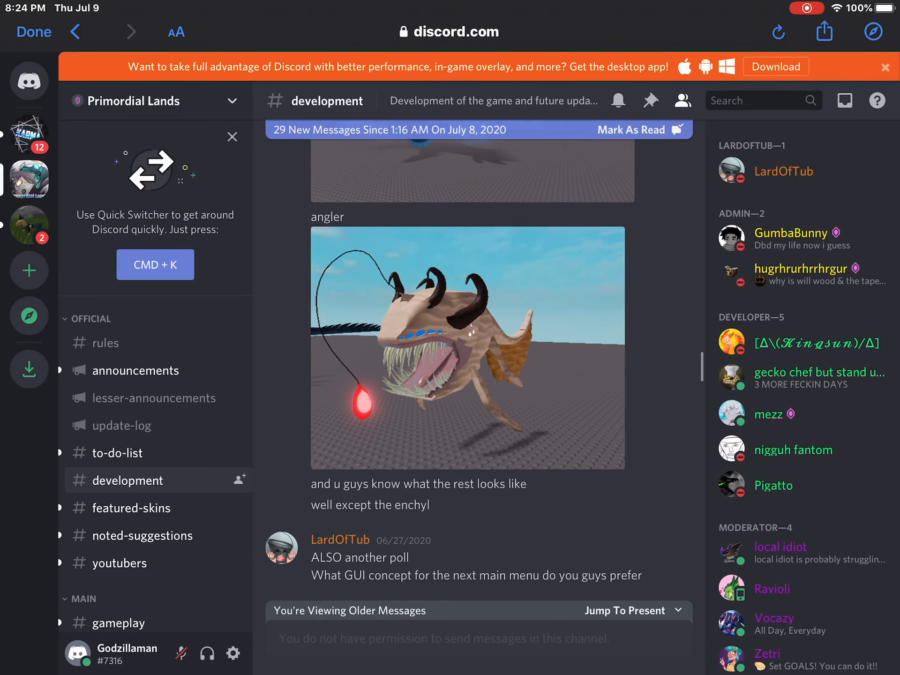
scroll("down", 3)
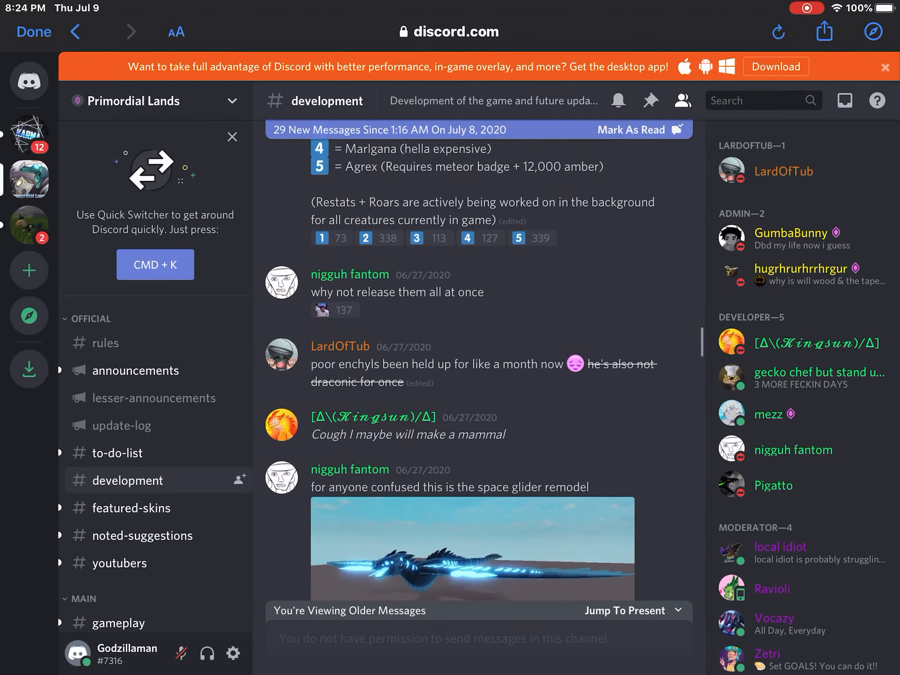
scroll("down", 3)
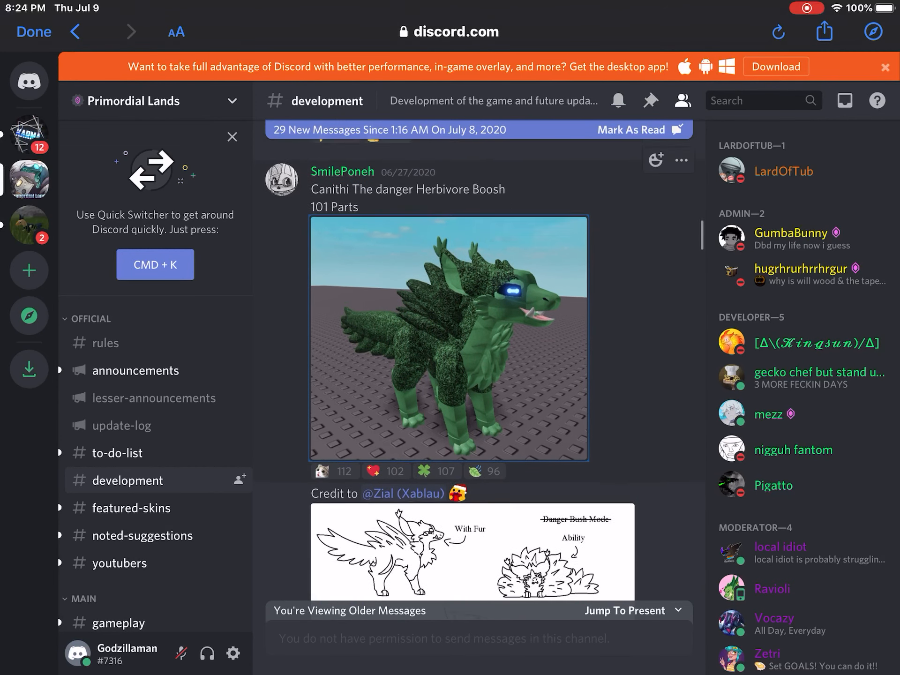
scroll("down", 3)
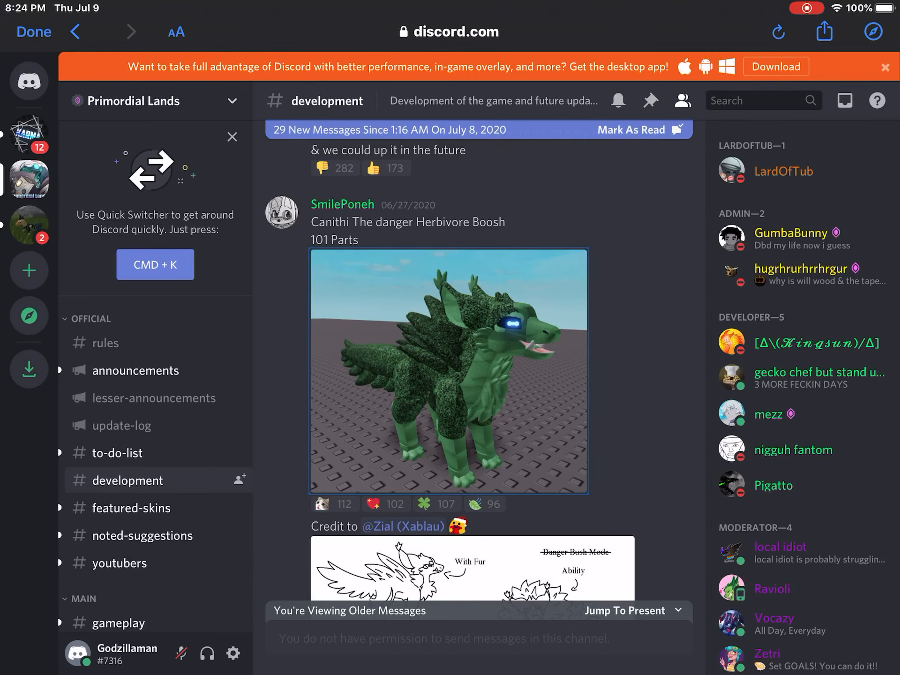
scroll("down", 3)
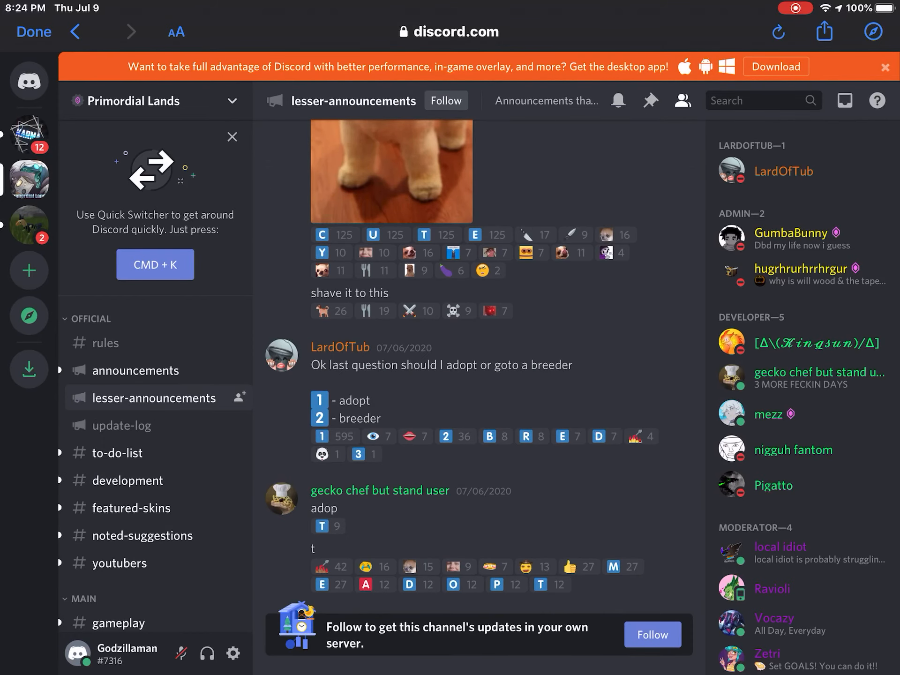
View #update-log's patch notes, then switch to #to-do-list
left_click(122, 425)
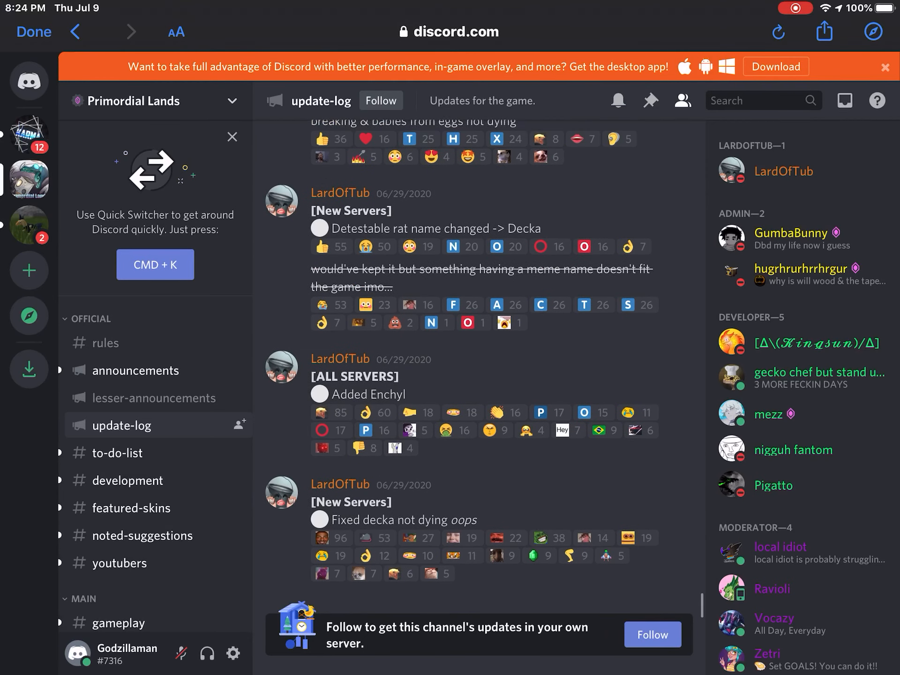
left_click(120, 453)
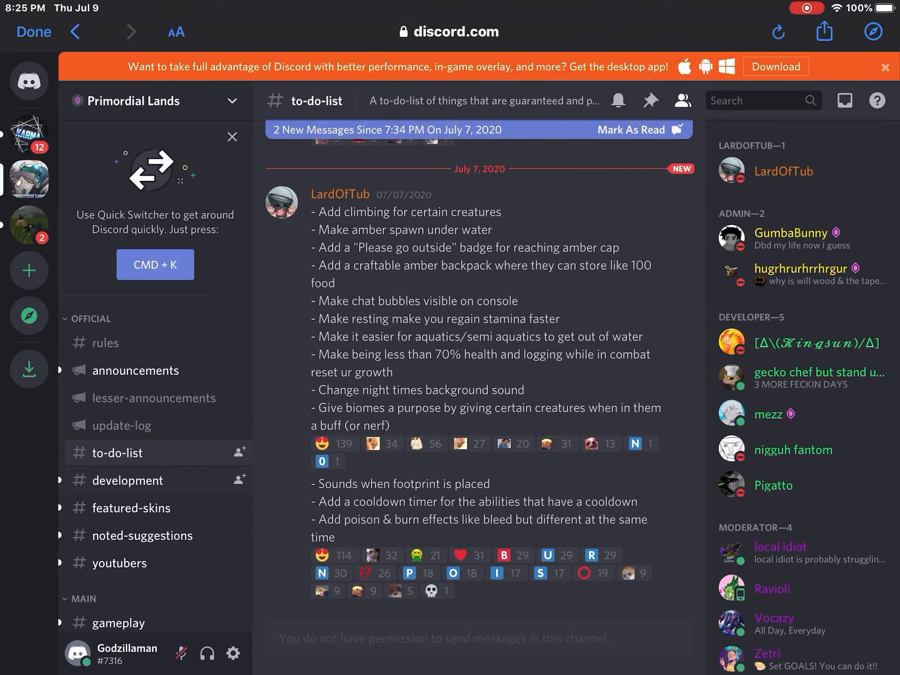
Switch to #development and scroll to the July 1, 2020 map-choice poll
left_click(128, 480)
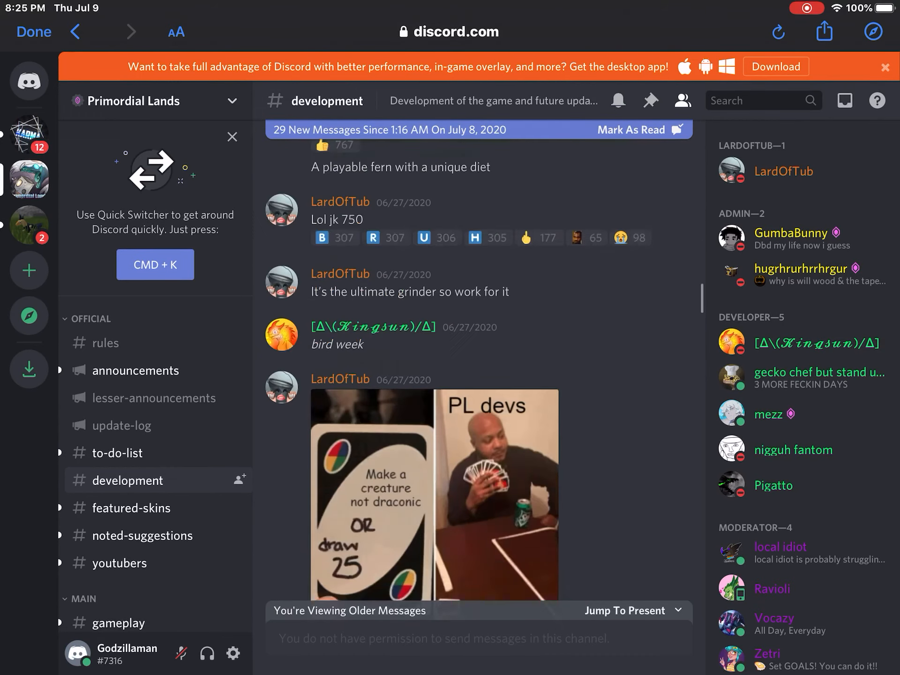
scroll("down", 3)
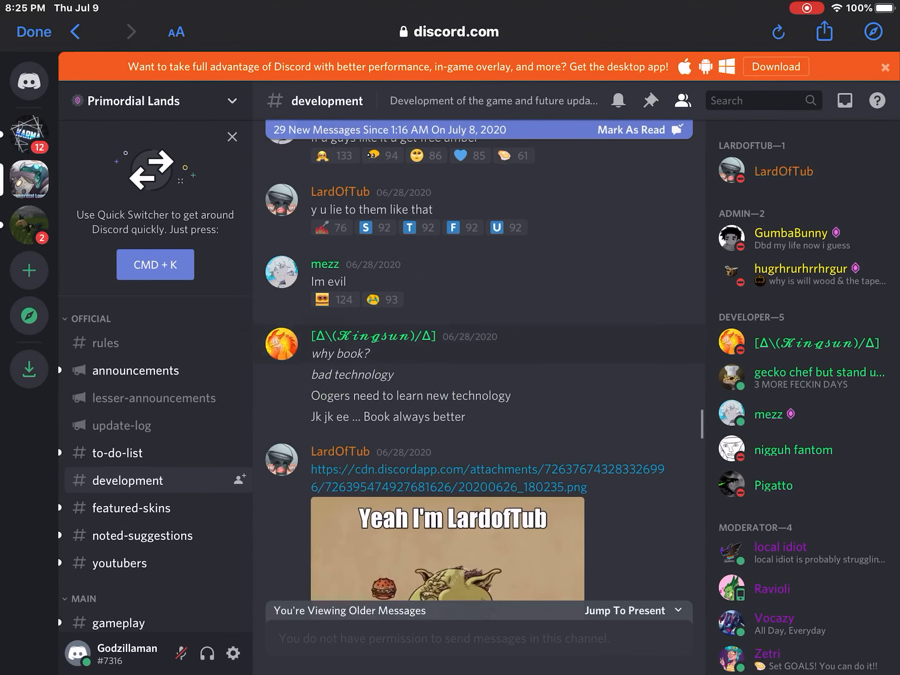
scroll("down", 3)
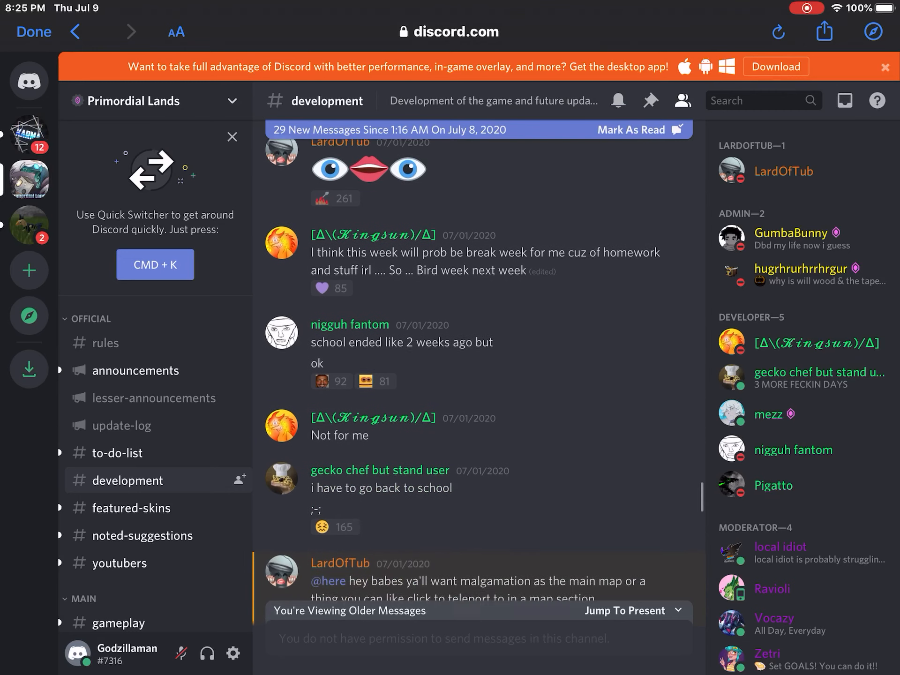
scroll("down", 3)
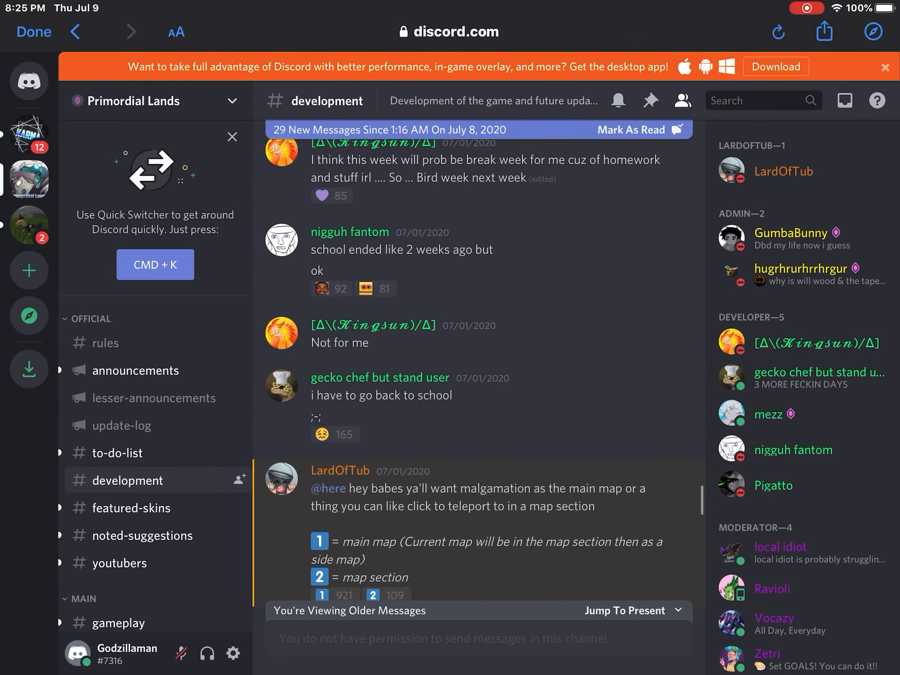